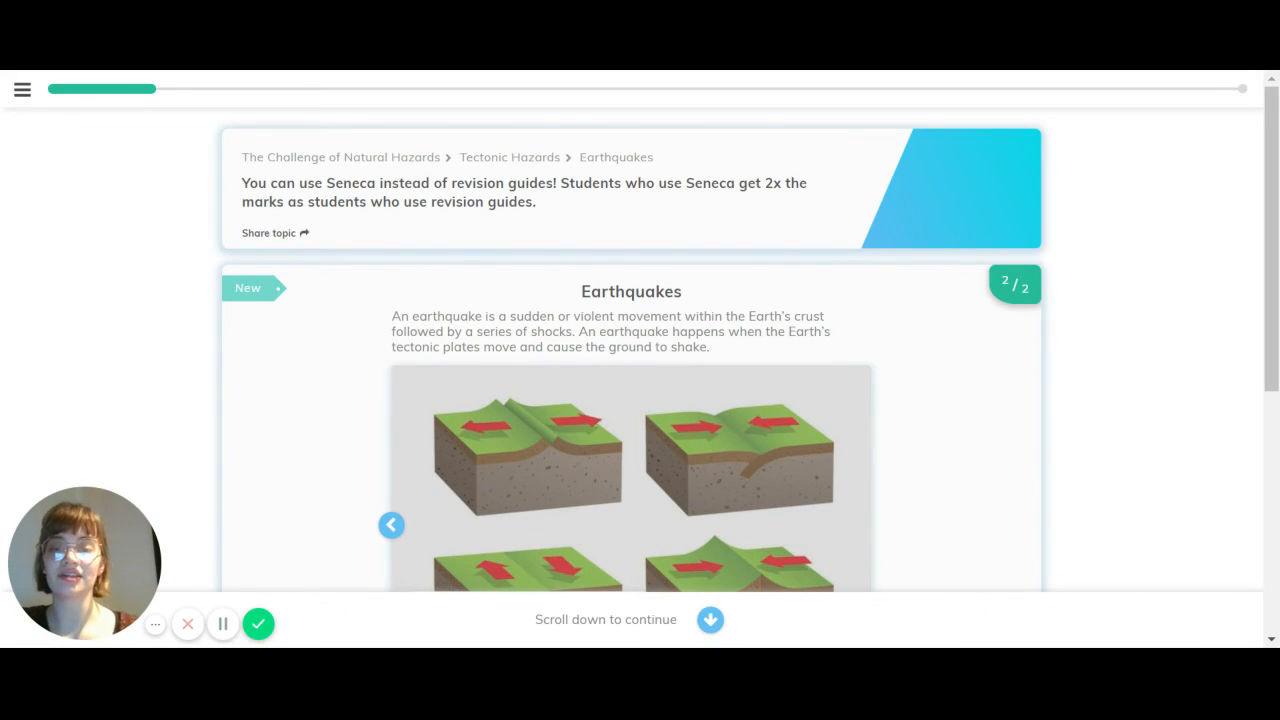
Step: Answer 'Where can earthquakes happen?' with destructive, constructive and conservative plate margins
scroll("down", 3)
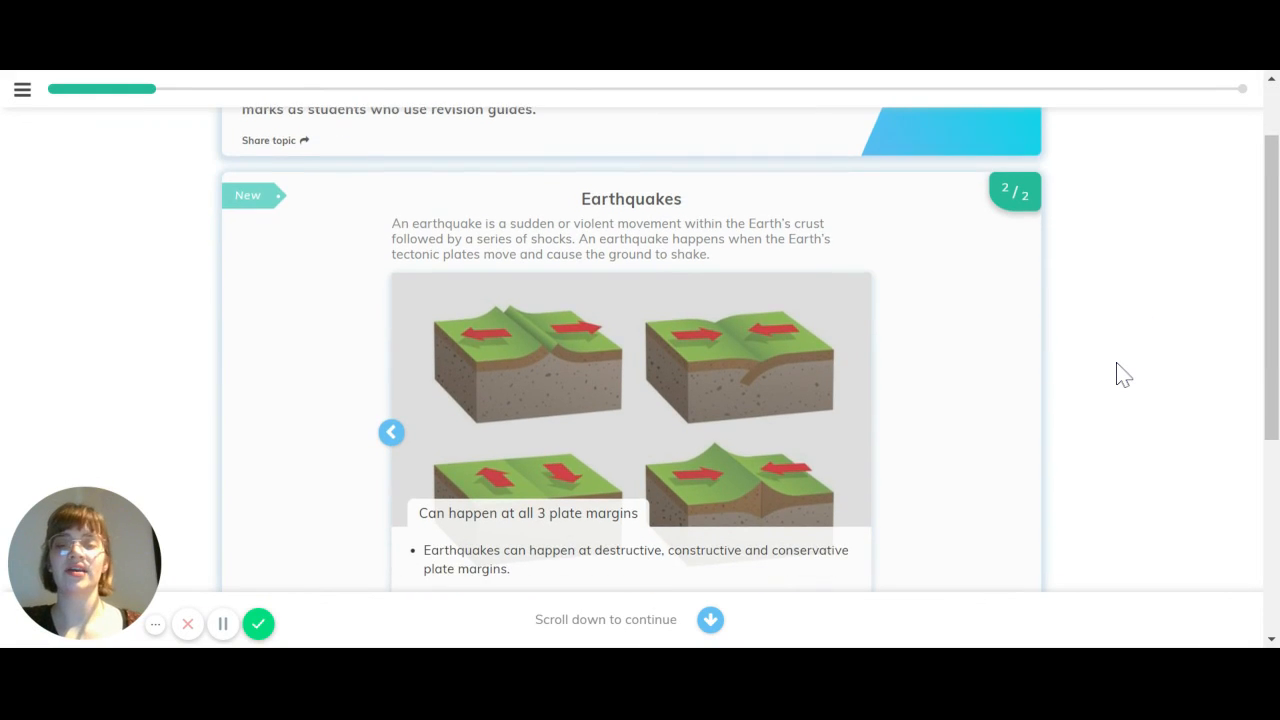
scroll("down", 3)
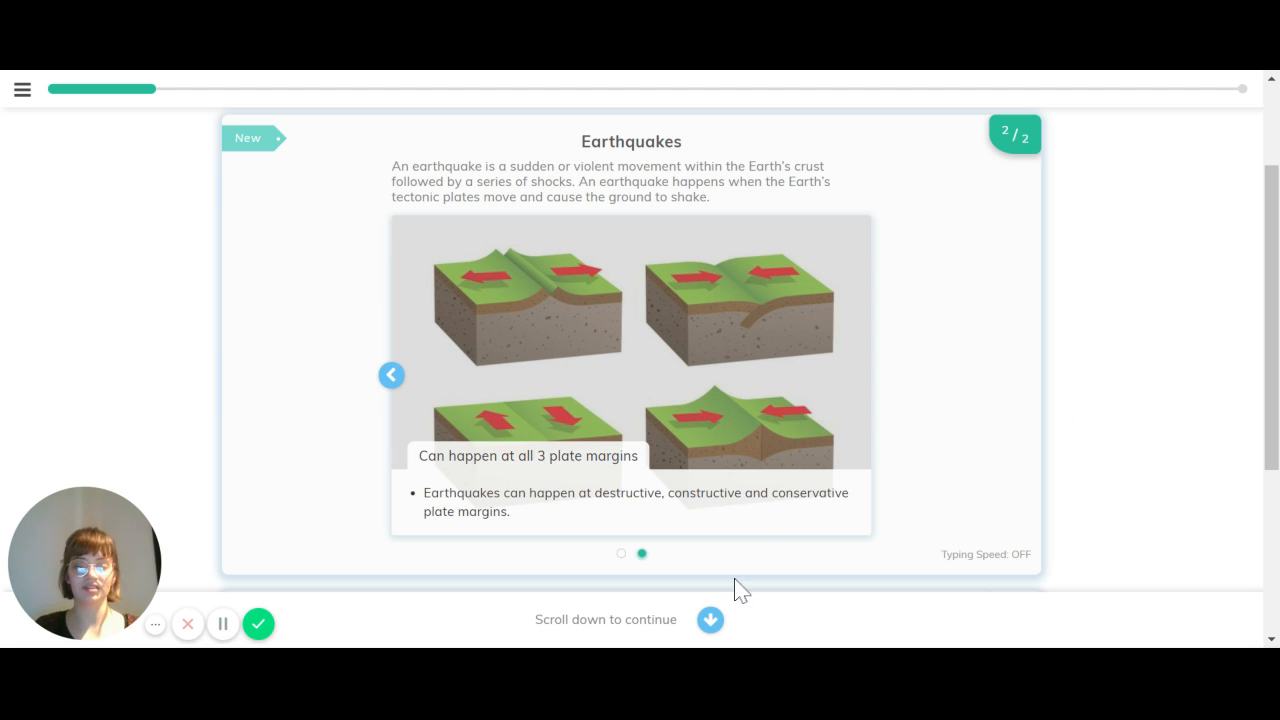
scroll("down", 3)
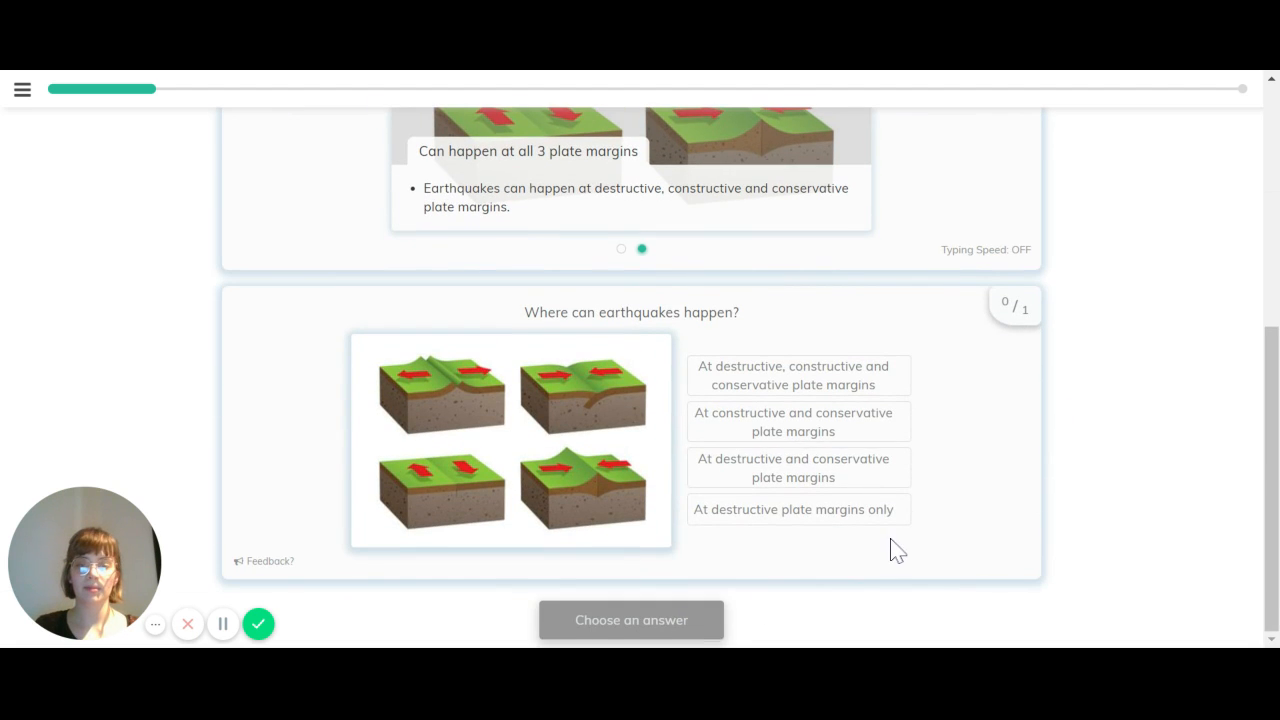
mouse_move(967, 570)
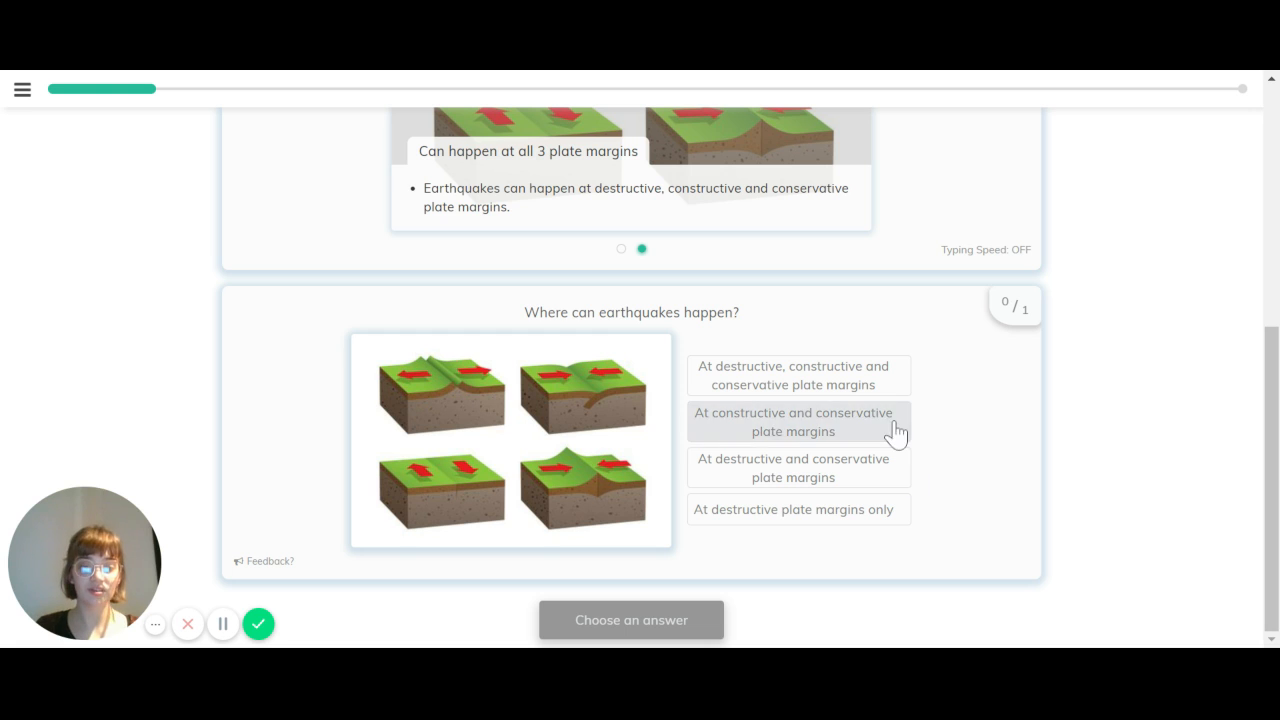
left_click(797, 375)
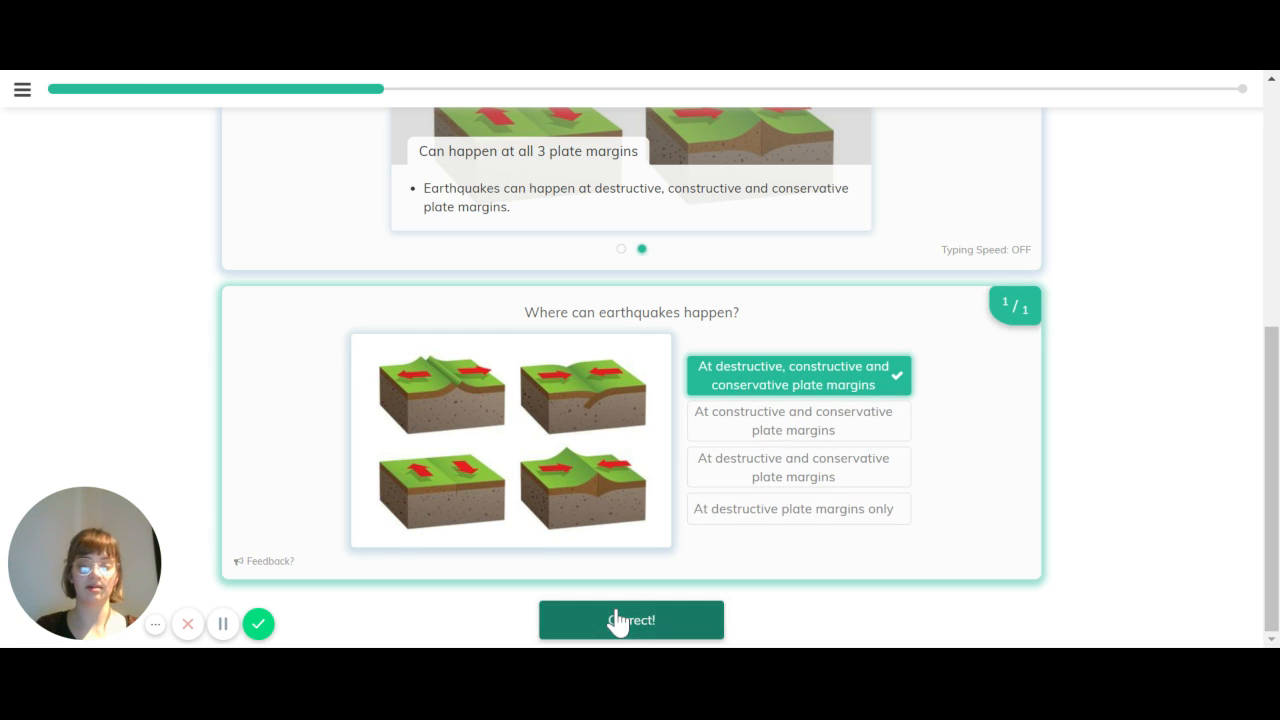
Step: Order the earthquake steps: plates move, pressure builds, plates give way, ground shakes, and submit
left_click(631, 620)
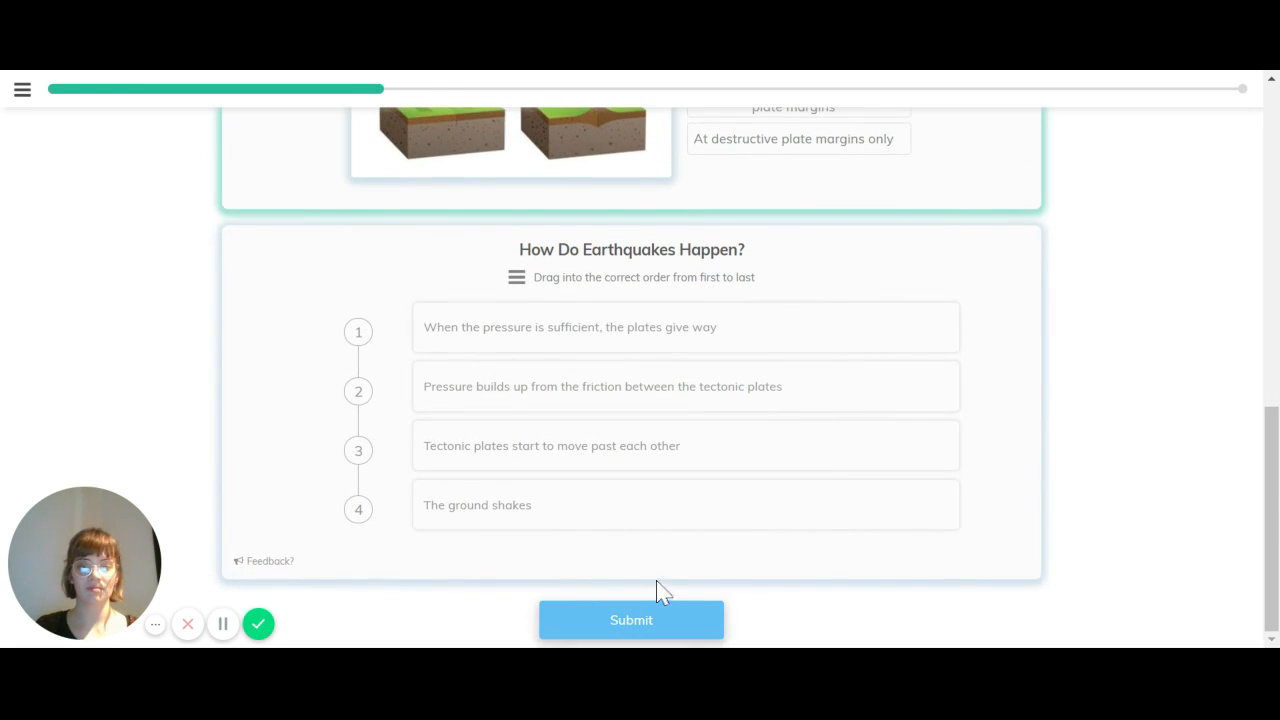
mouse_move(670, 573)
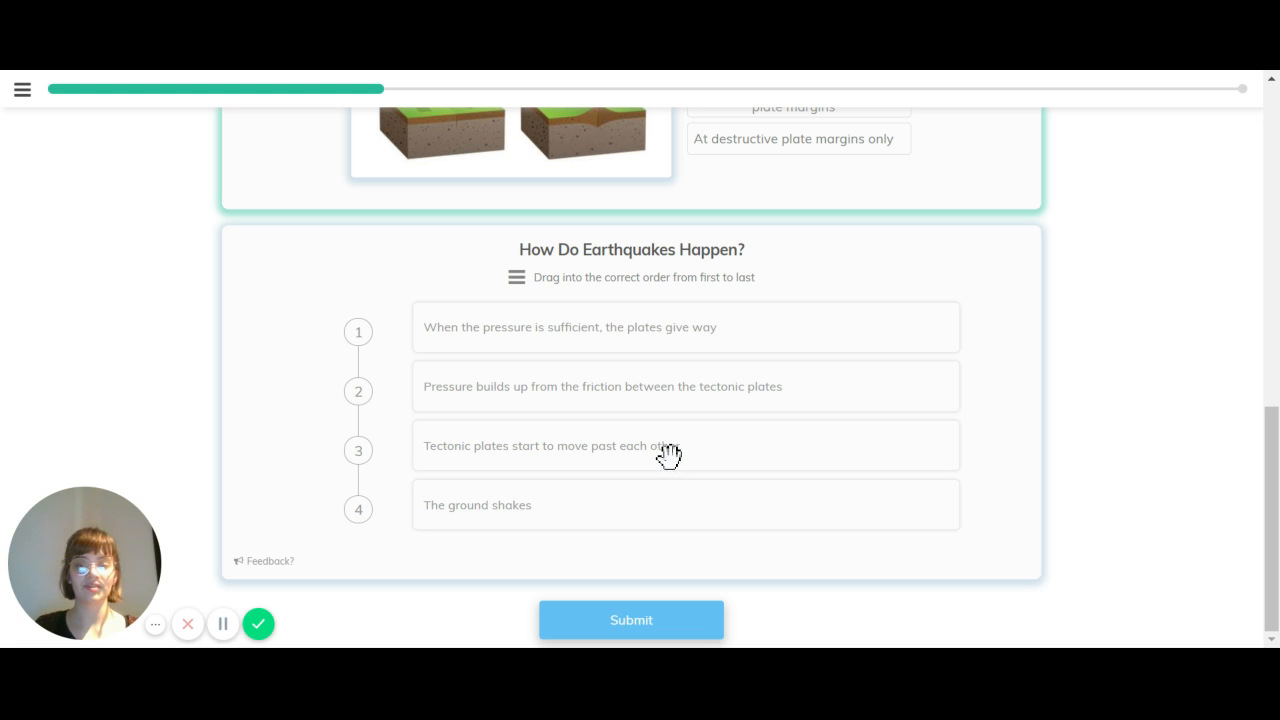
left_click_drag(665, 445, 665, 327)
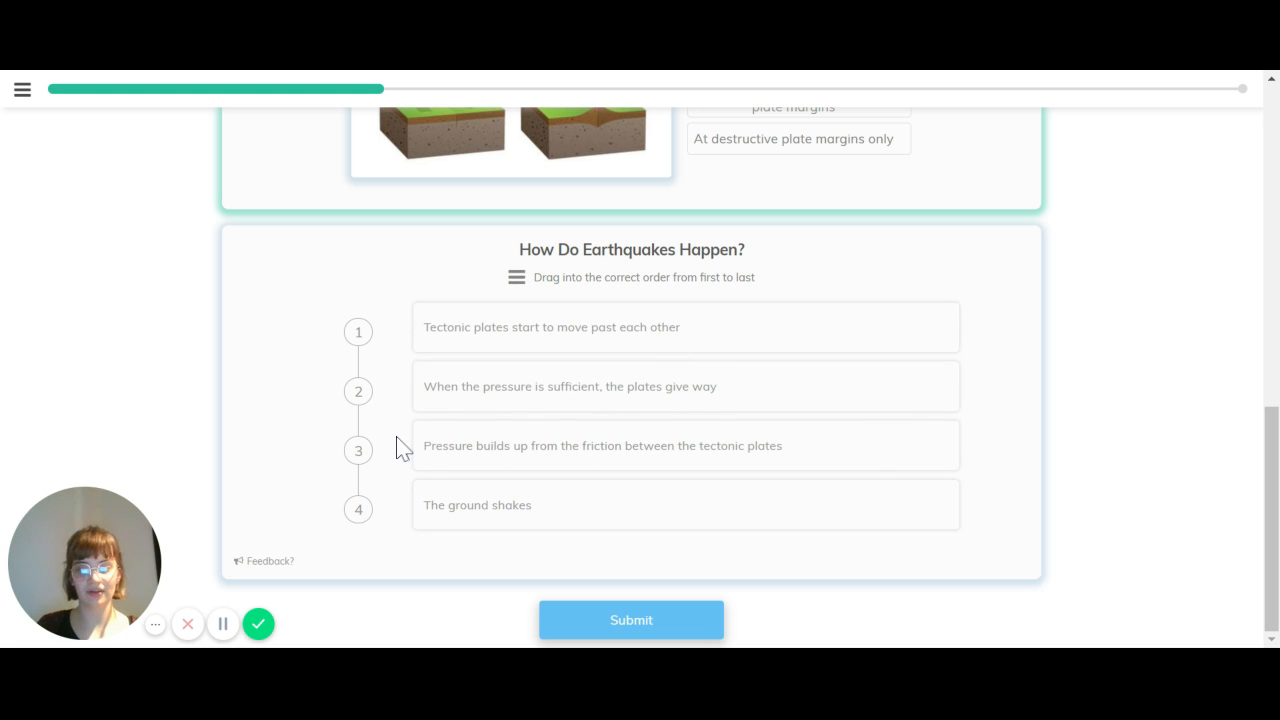
mouse_move(480, 485)
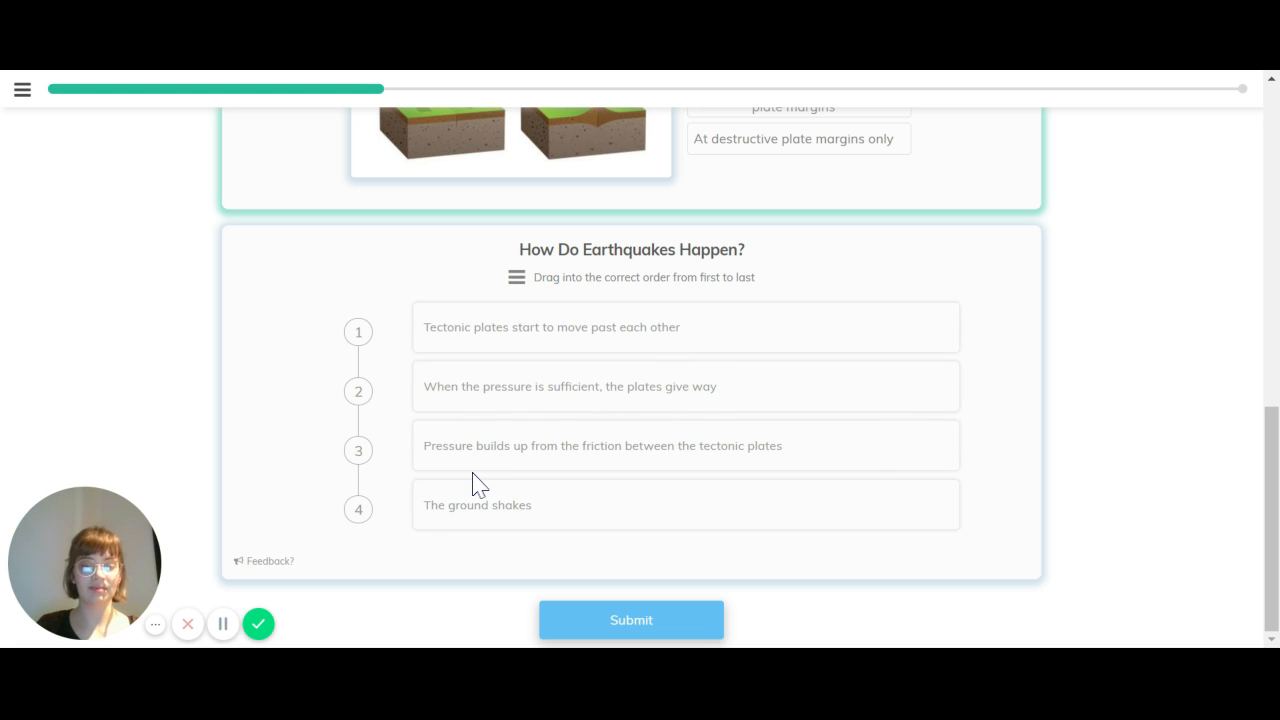
left_click_drag(685, 386, 685, 445)
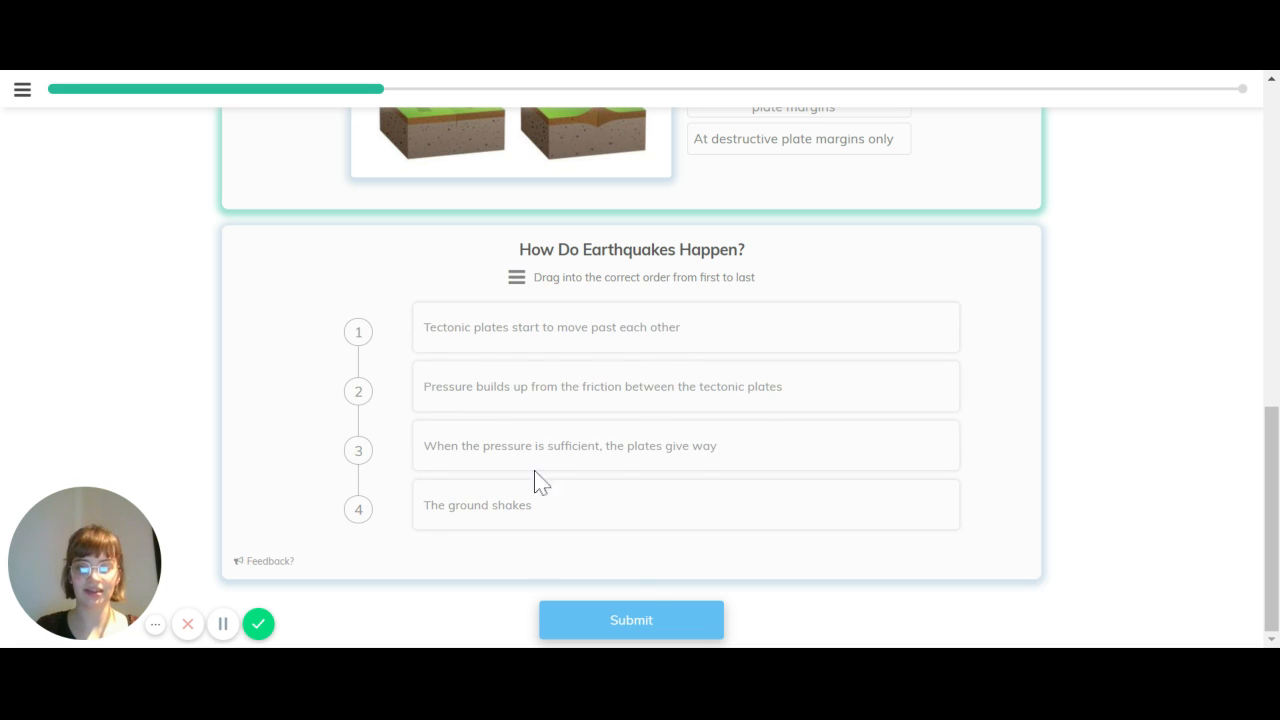
mouse_move(855, 633)
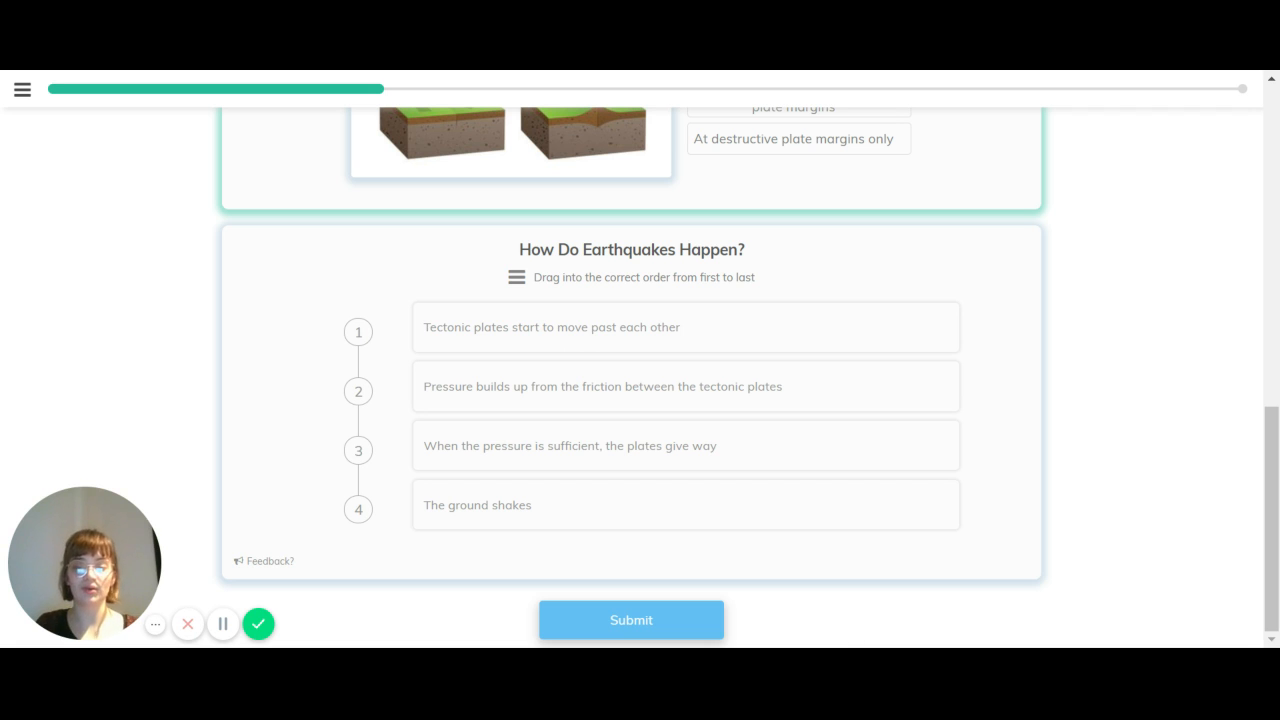
left_click(631, 619)
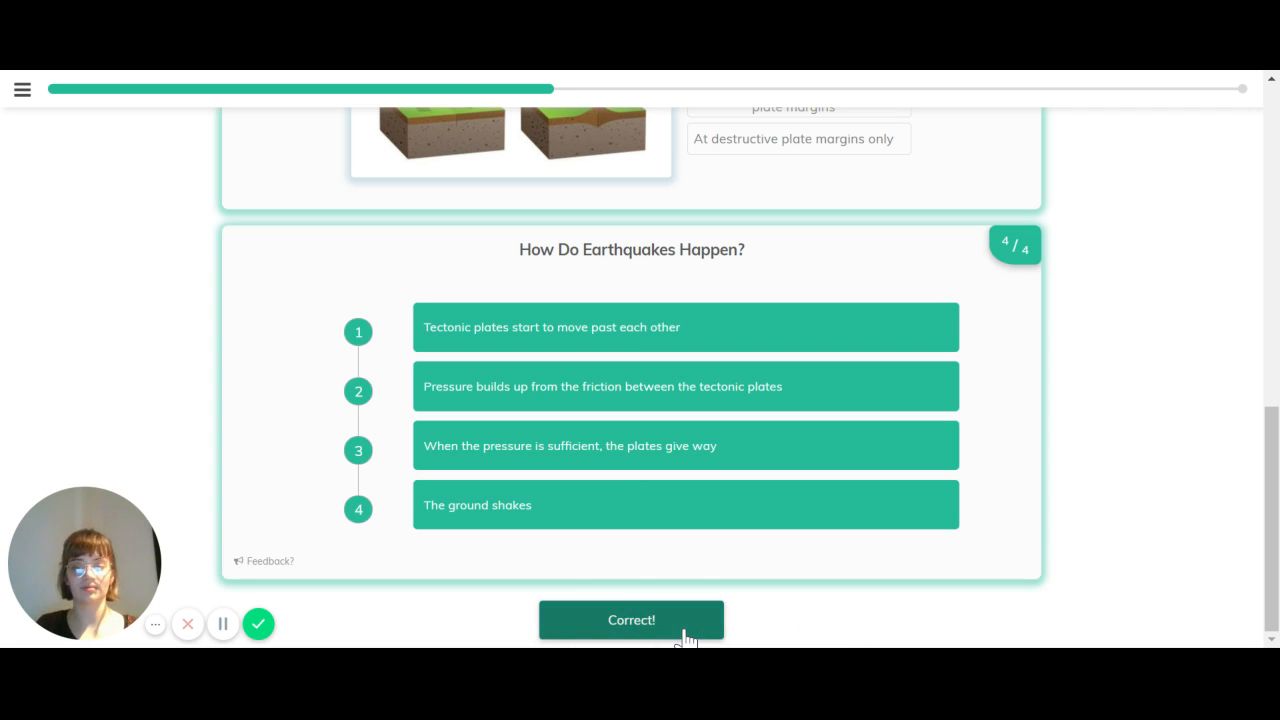
Step: View all three plate margin slides through to conservative margins, then continue
left_click(631, 620)
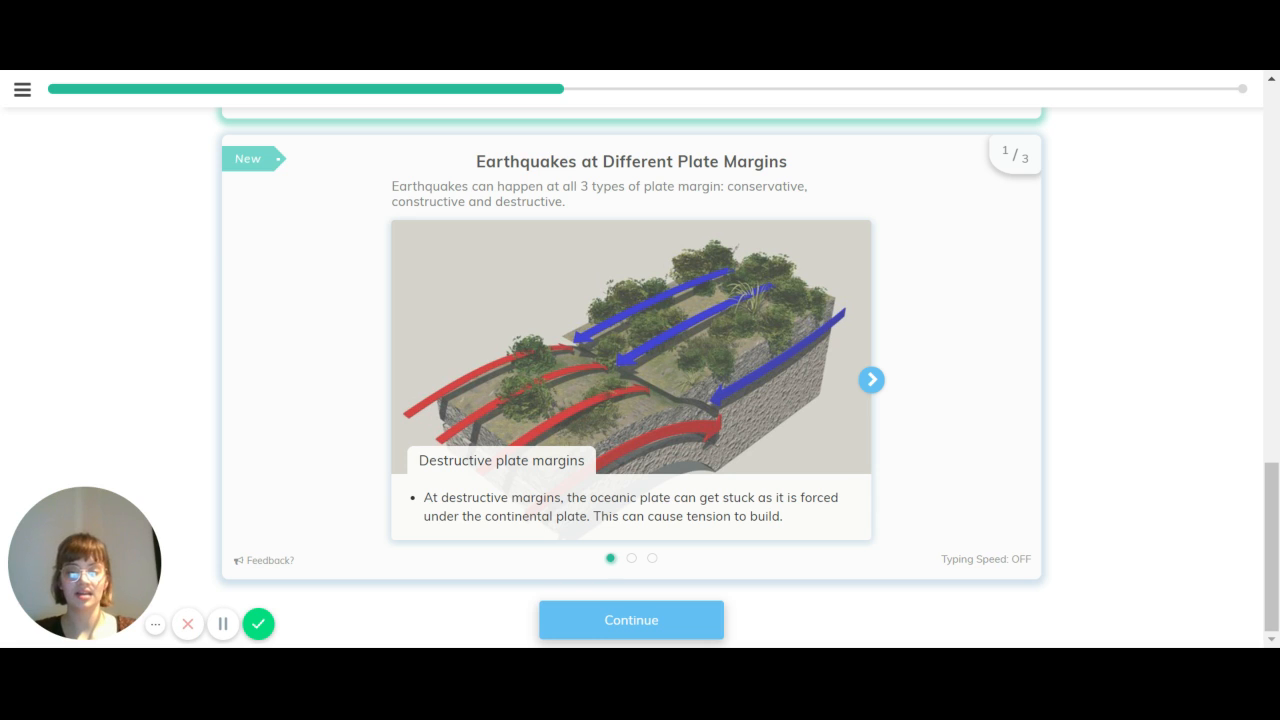
left_click(871, 379)
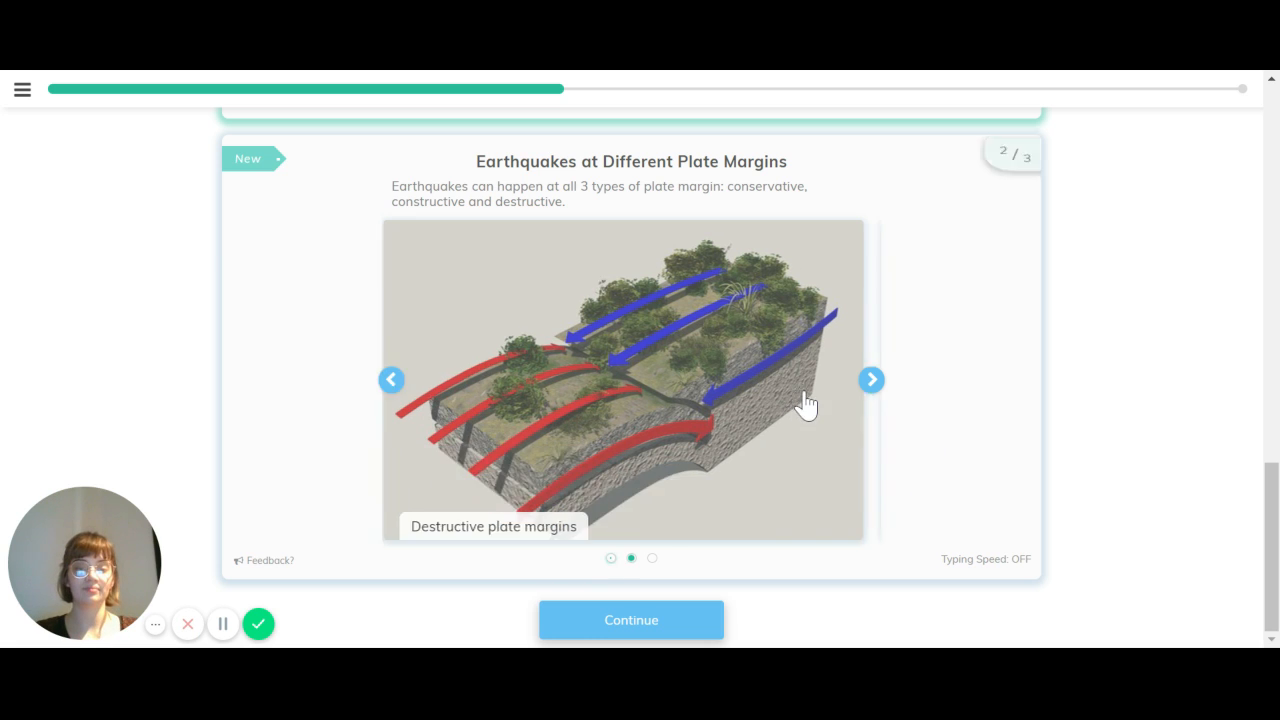
left_click(871, 380)
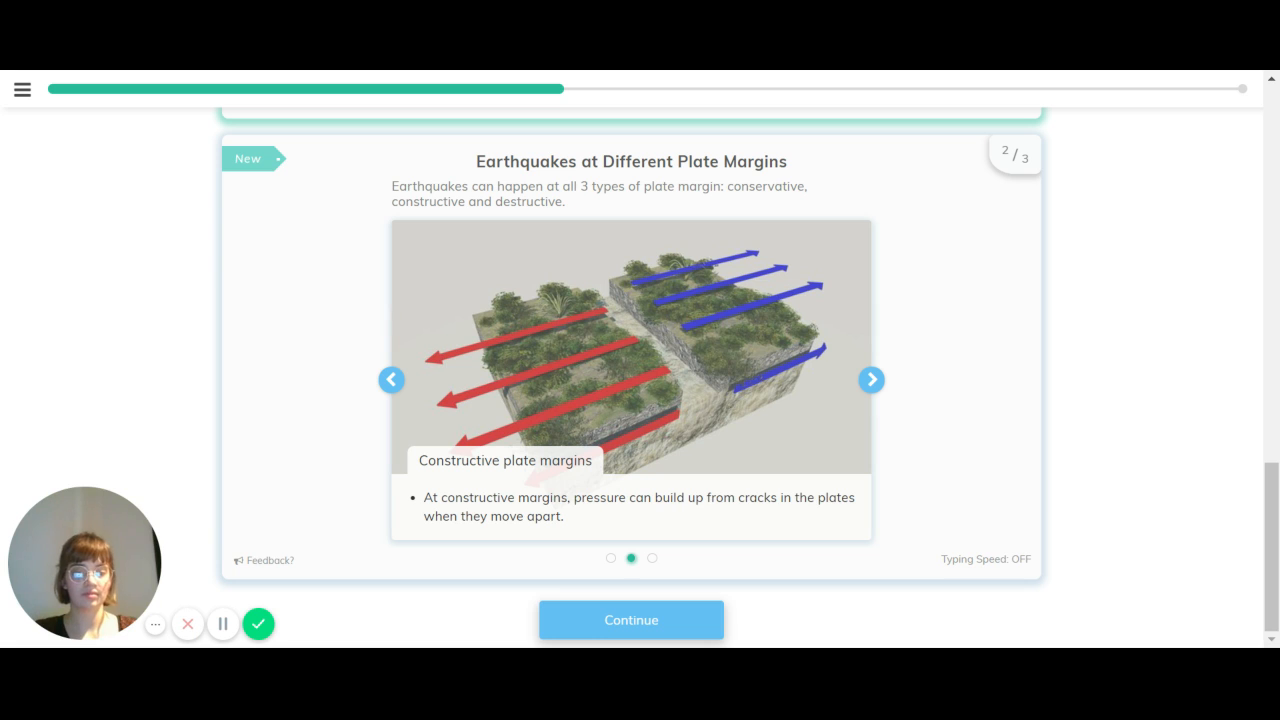
left_click(871, 380)
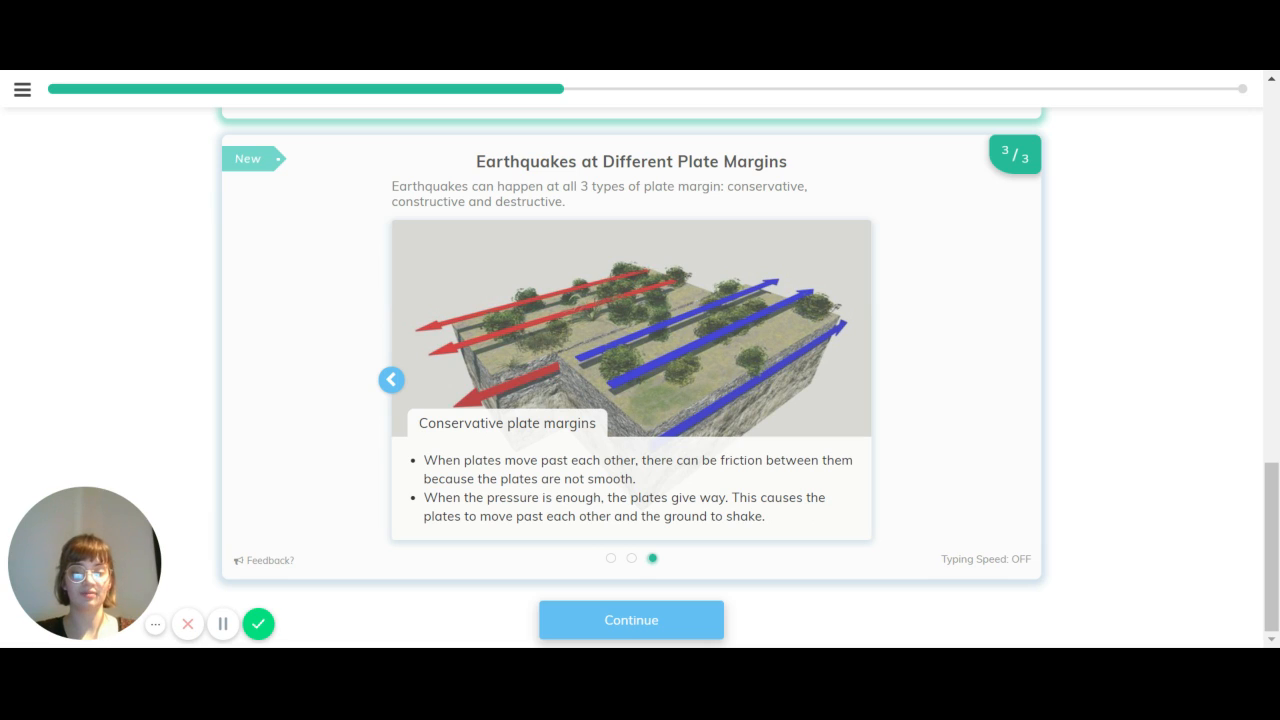
mouse_move(690, 583)
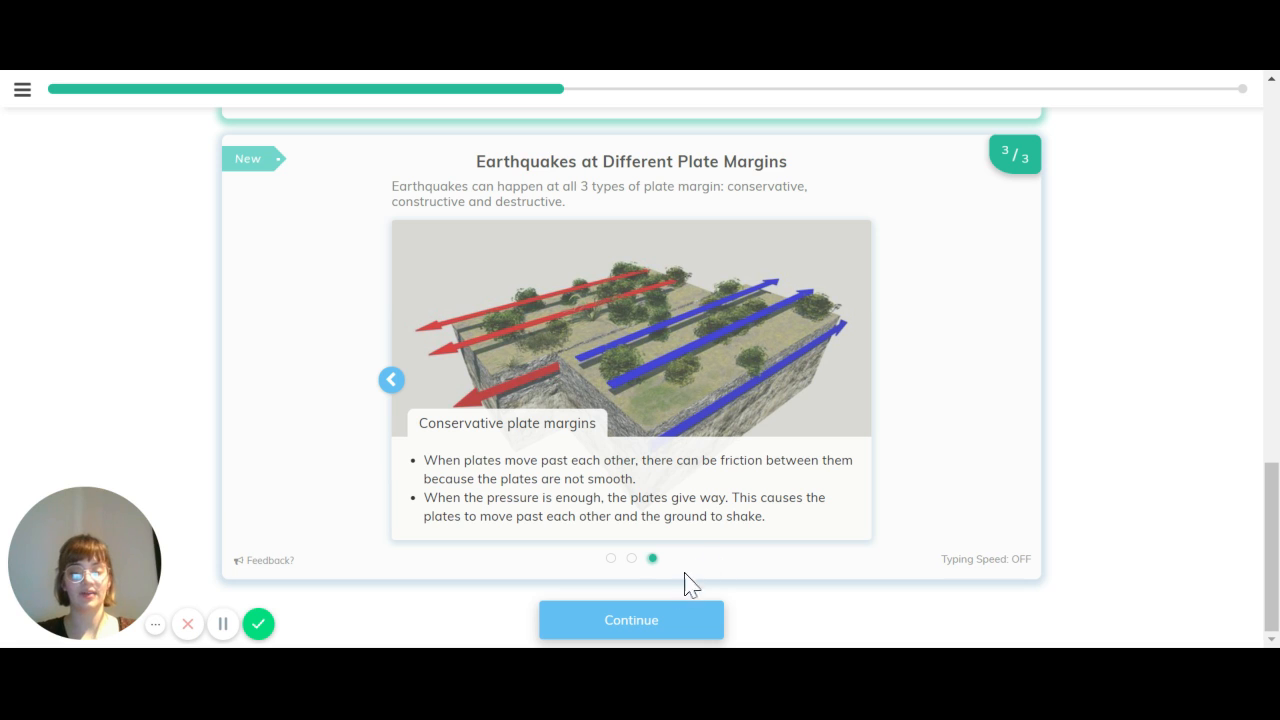
left_click(631, 620)
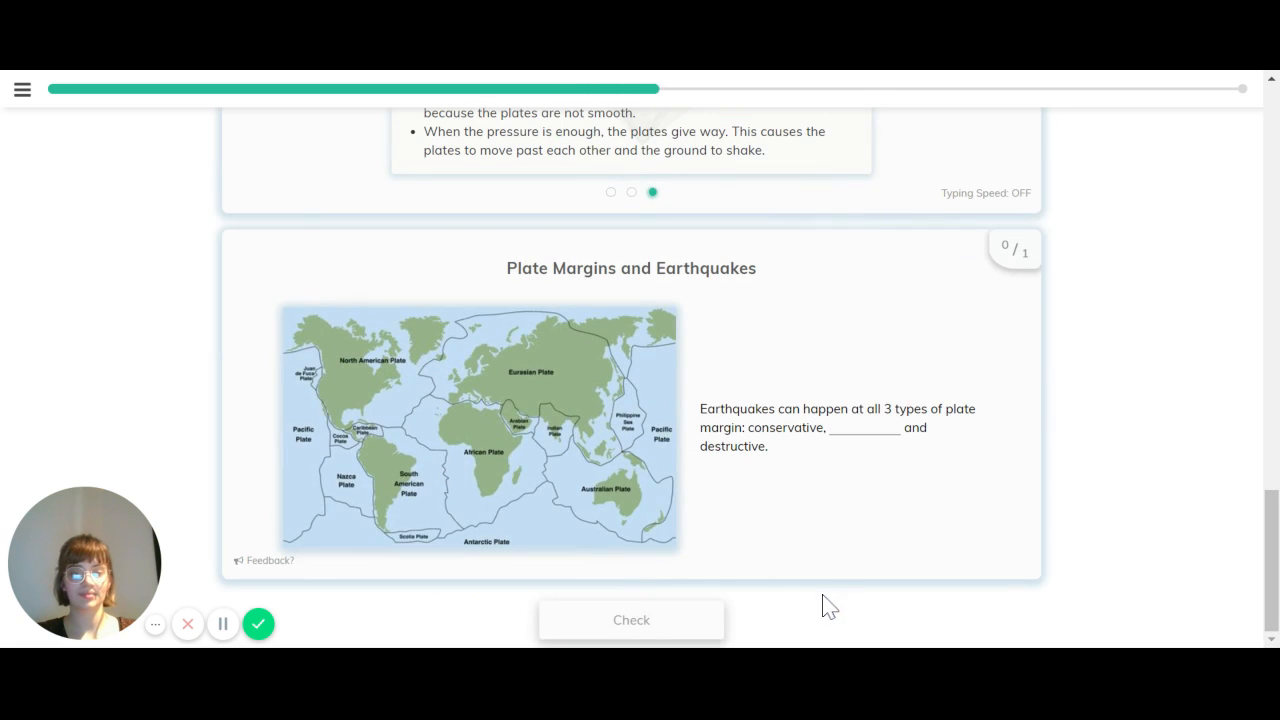
Step: Fill the plate margins blank with 'constructive' and check it
left_click(863, 435)
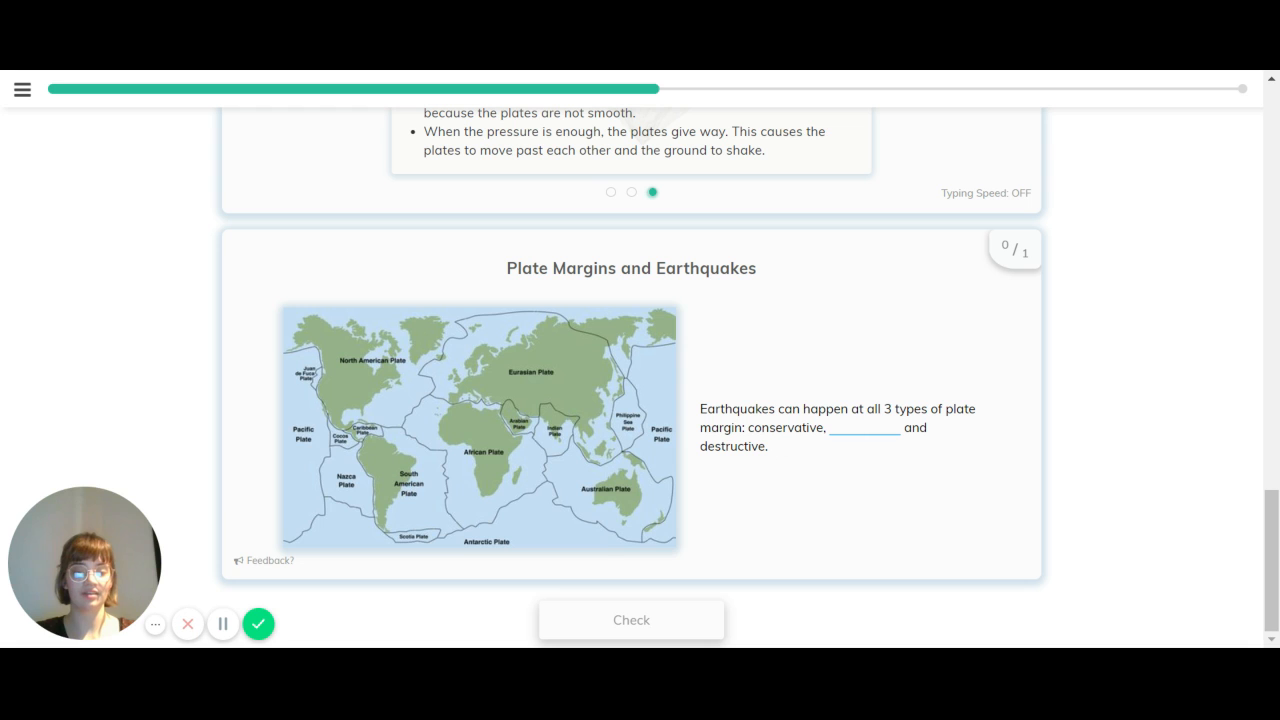
left_click(631, 619)
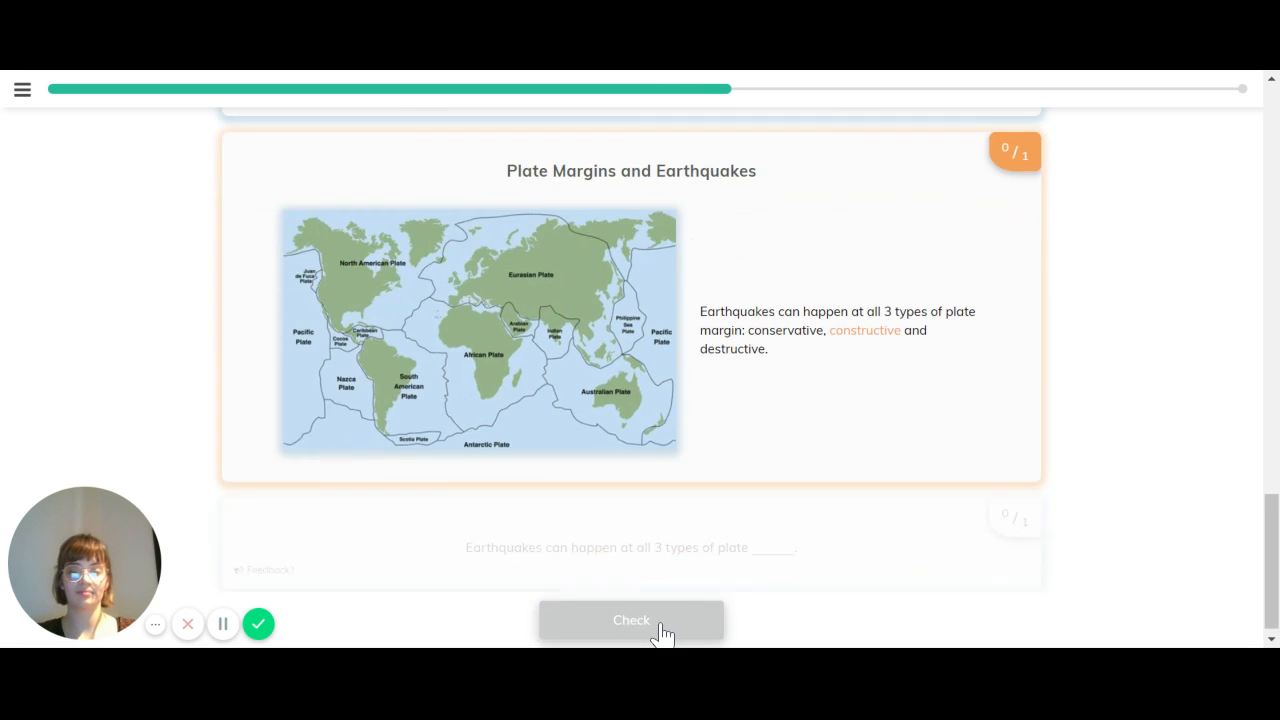
left_click(631, 620)
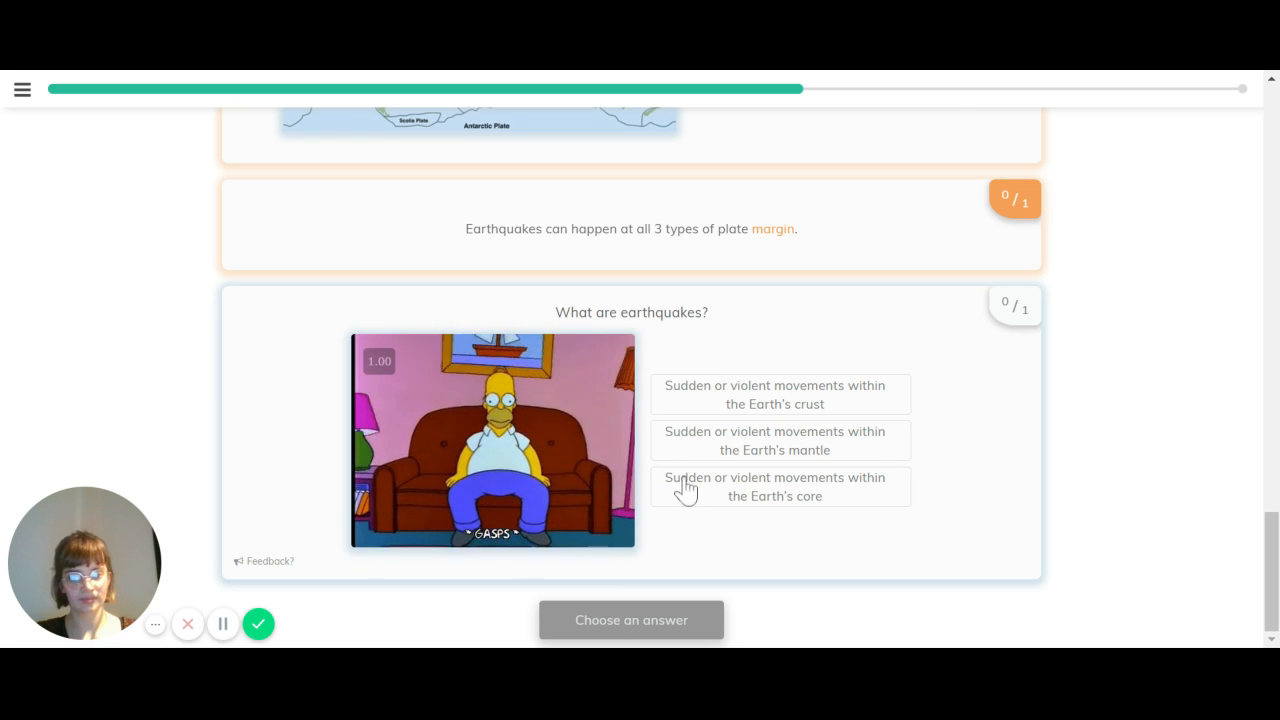
Step: Pick crust movements for 'What are earthquakes?', then recheck the 'constructive' plate margins blank
left_click(779, 394)
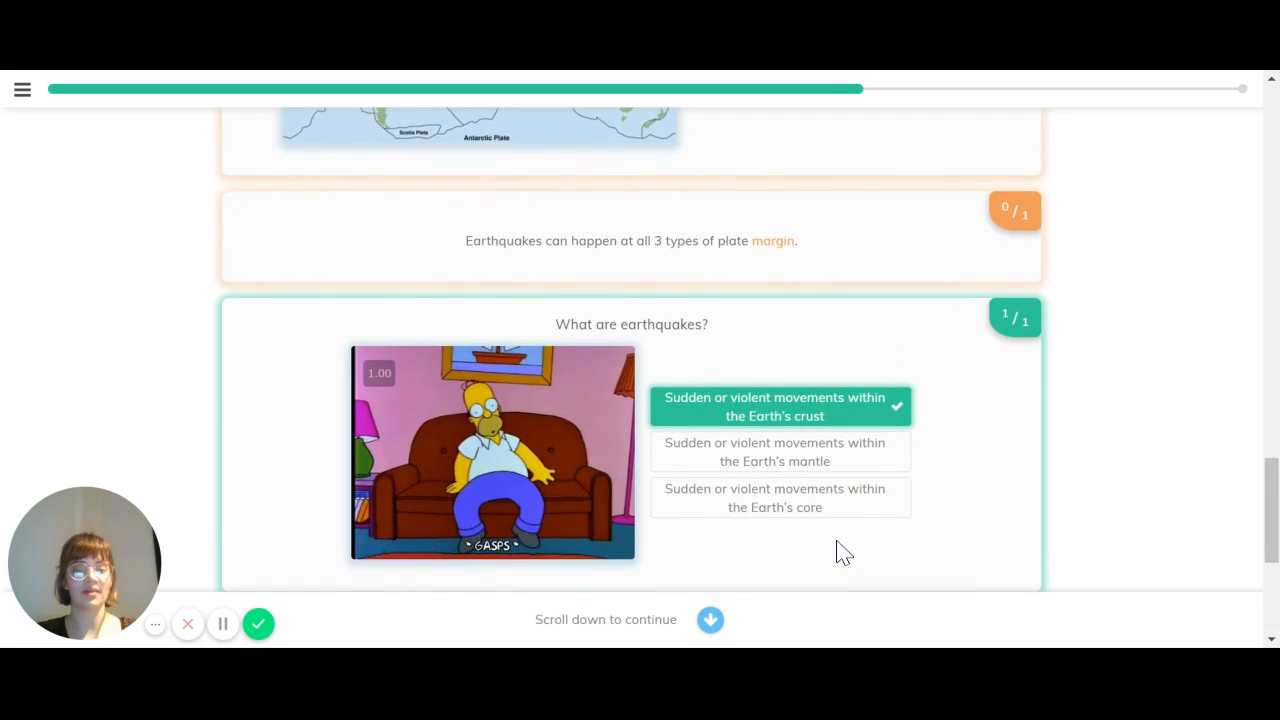
scroll("down", 3)
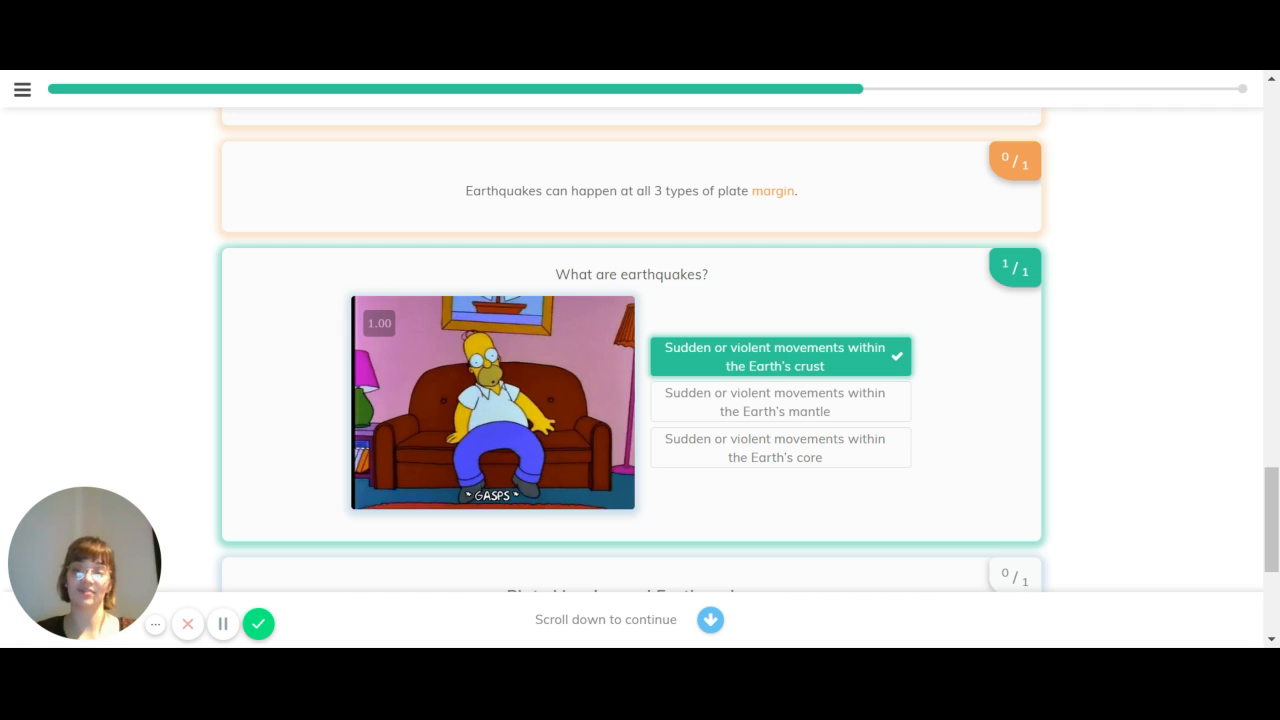
scroll("down", 3)
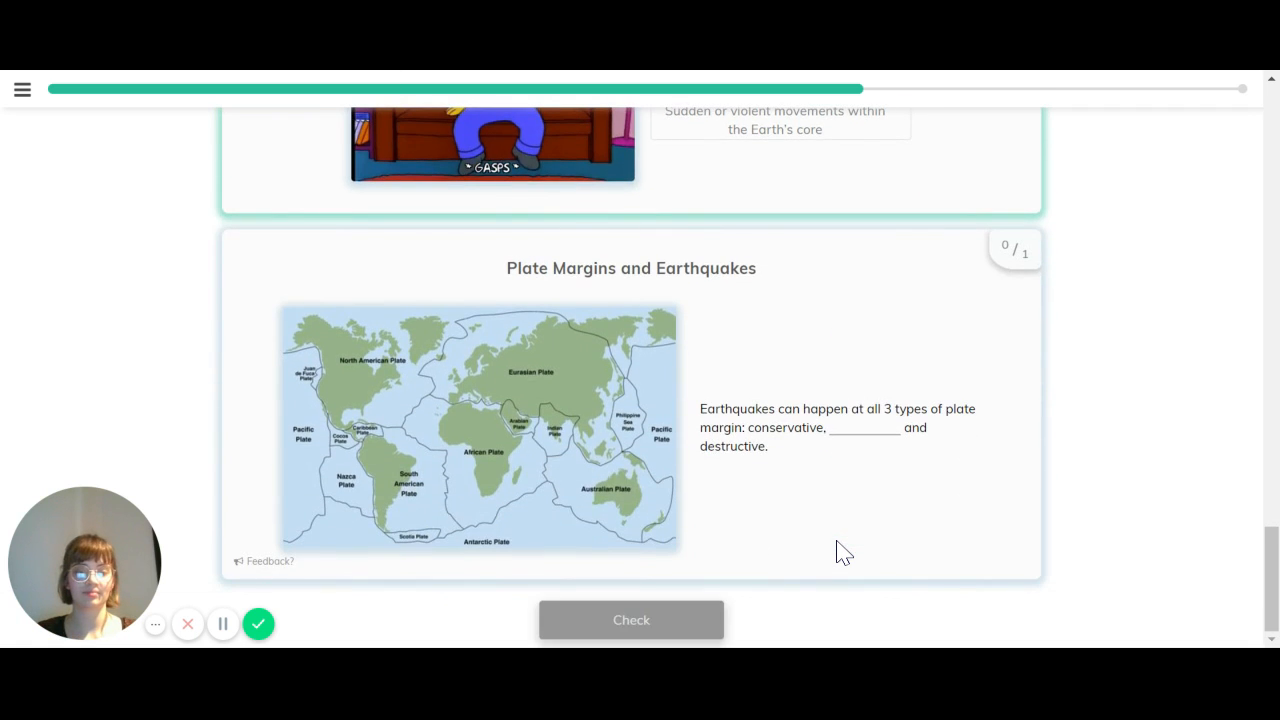
left_click(631, 619)
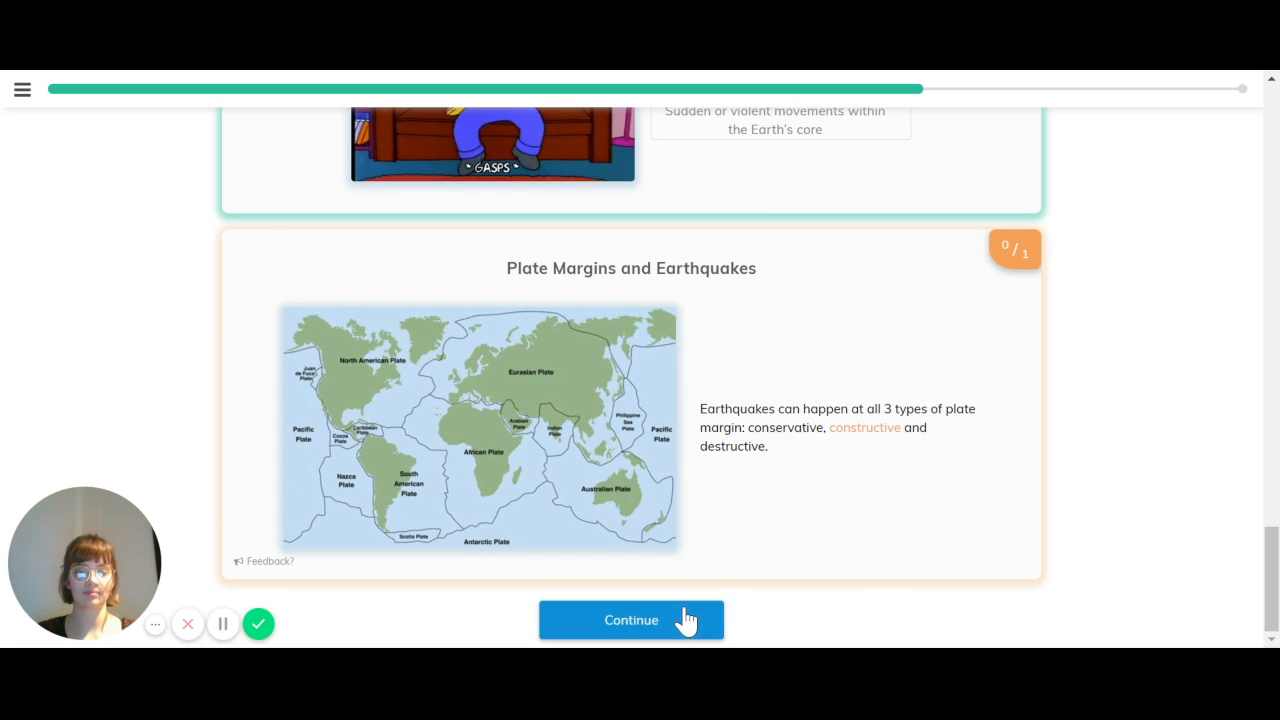